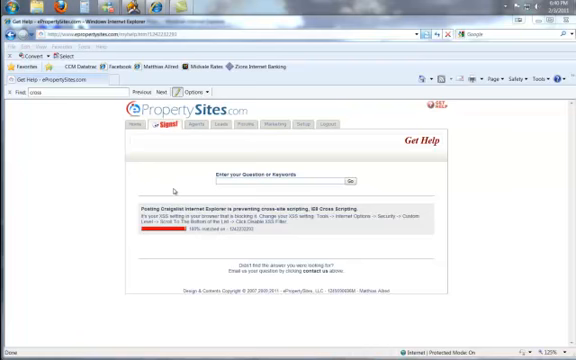
mouse_move(172, 192)
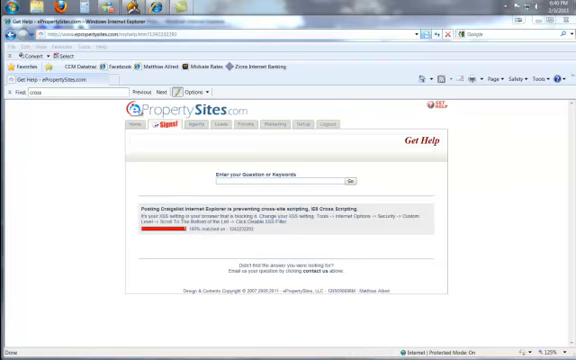
mouse_move(190, 190)
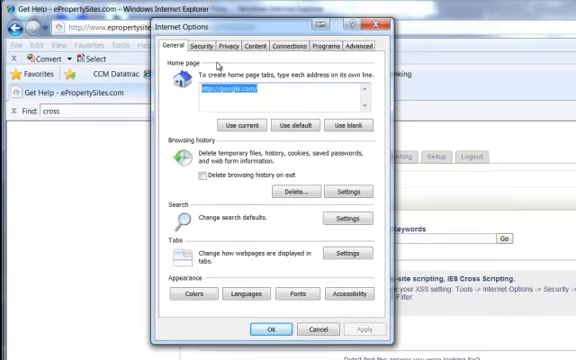
Bring up Internet Options over the PropertySites help page via the Tools menu
click(208, 48)
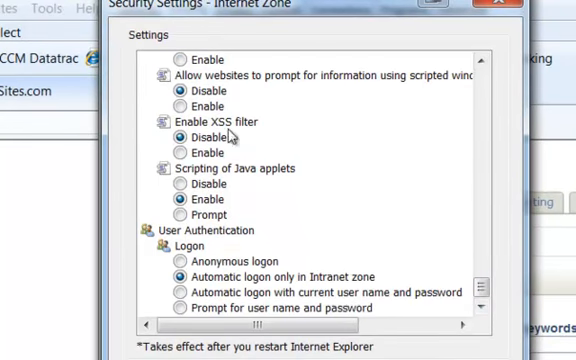
Set the Internet zone's 'Enable XSS filter' to Disable and confirm back to the help page
click(208, 136)
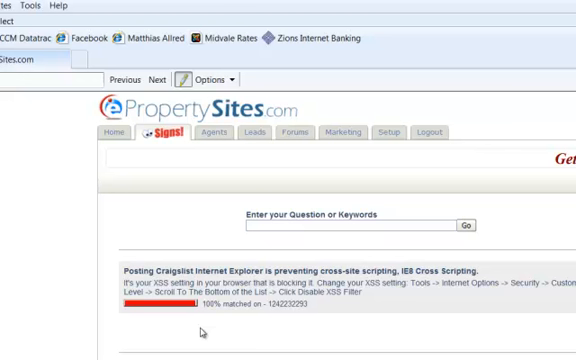
mouse_move(456, 312)
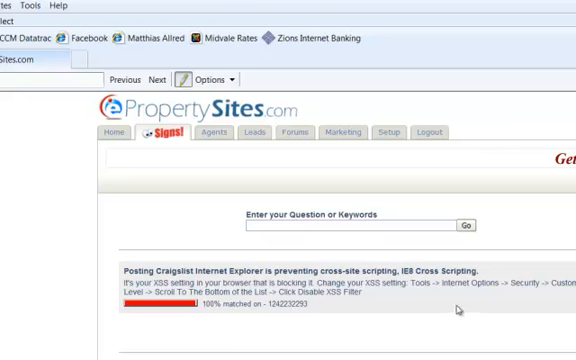